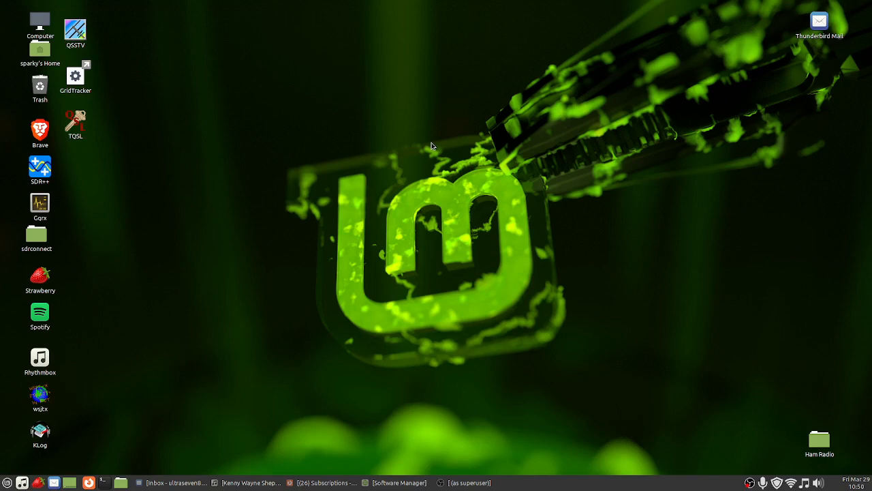
mouse_move(27, 209)
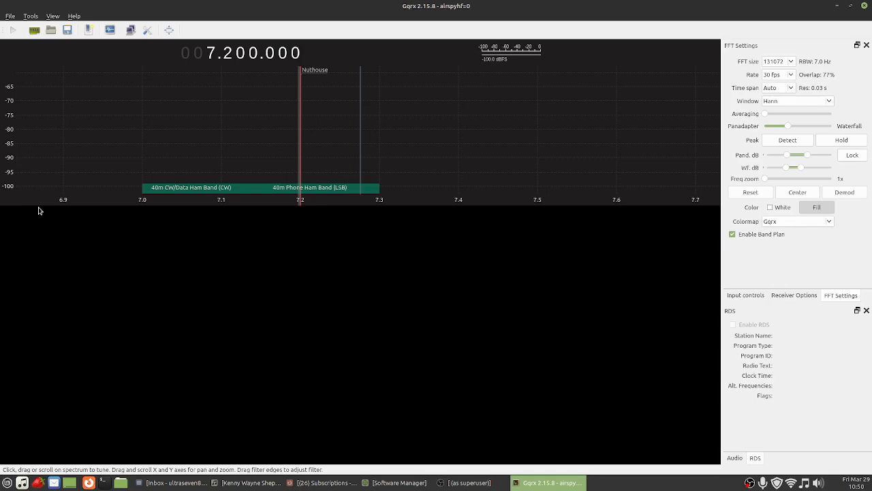
mouse_move(193, 67)
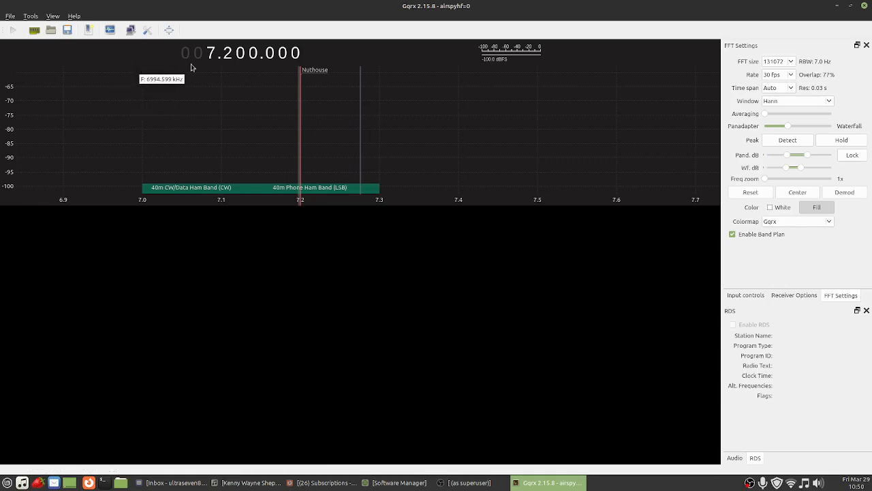
Step: Tune Gqrx to 15.000 MHz and change demodulation from LSB to AM
scroll("up", 3)
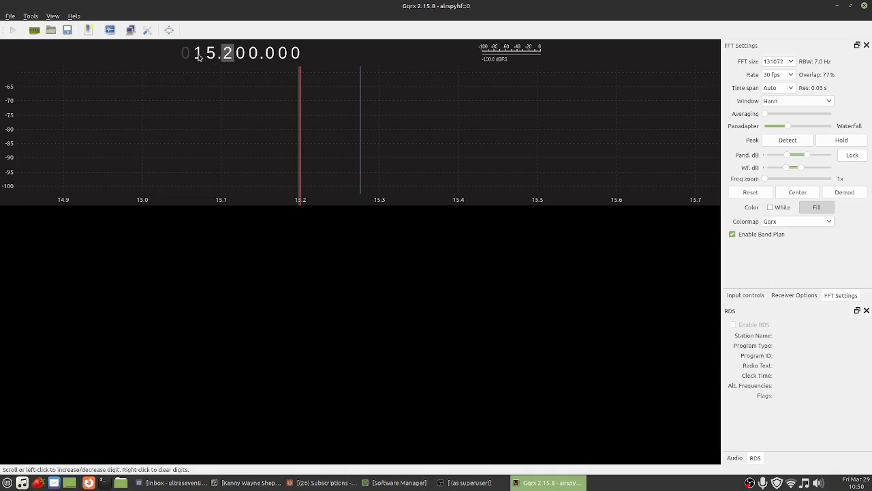
right_click(220, 53)
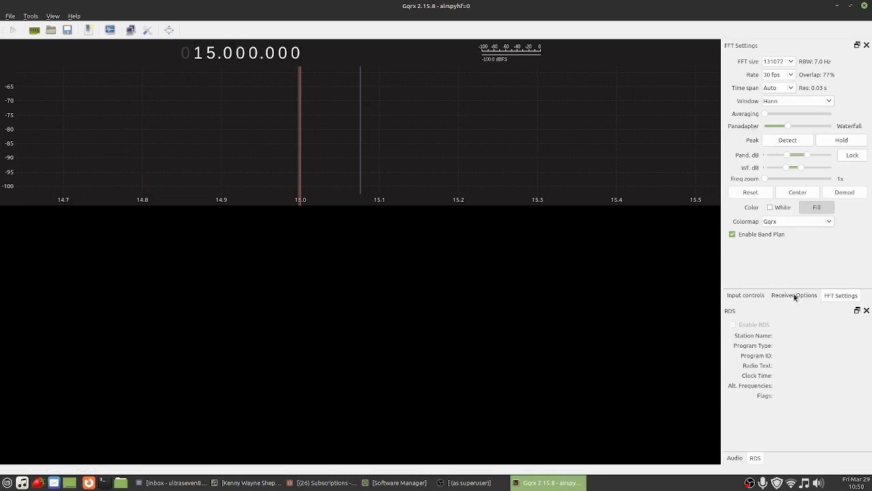
left_click(794, 296)
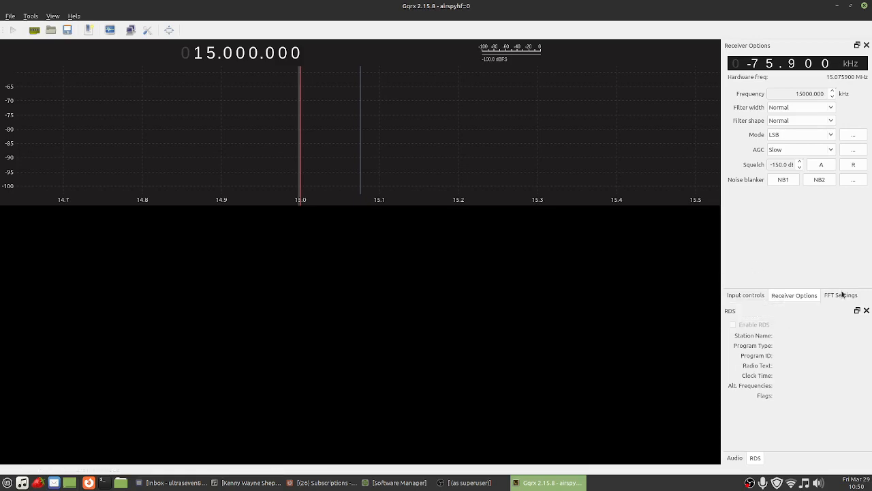
mouse_move(812, 240)
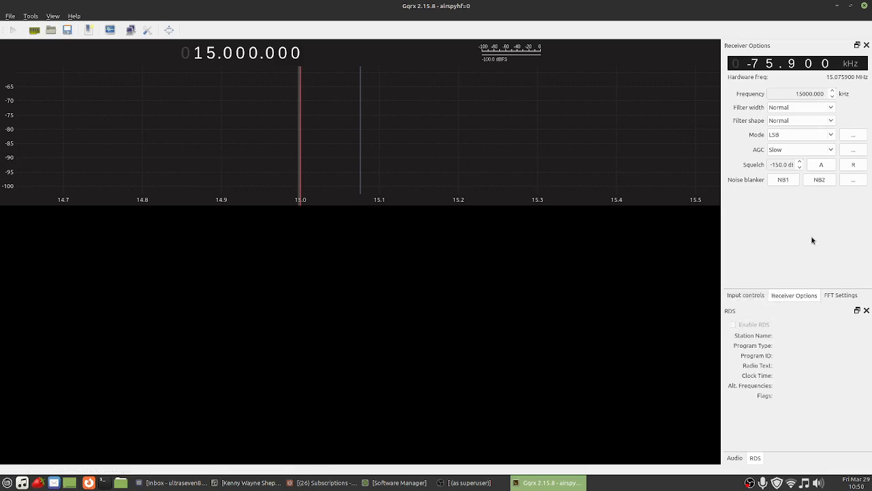
left_click(801, 134)
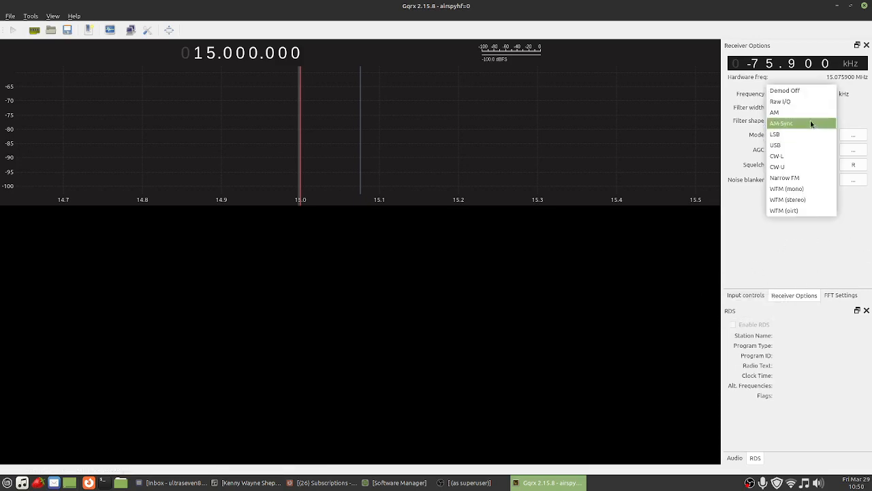
left_click(775, 112)
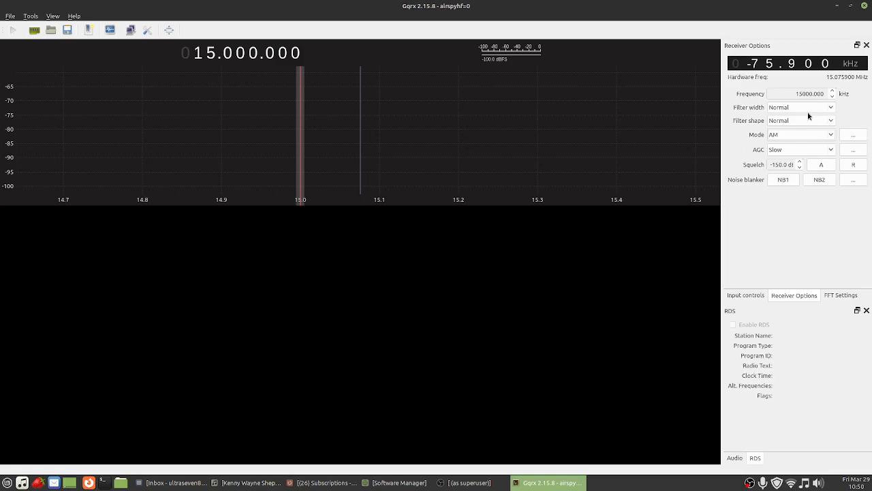
mouse_move(657, 89)
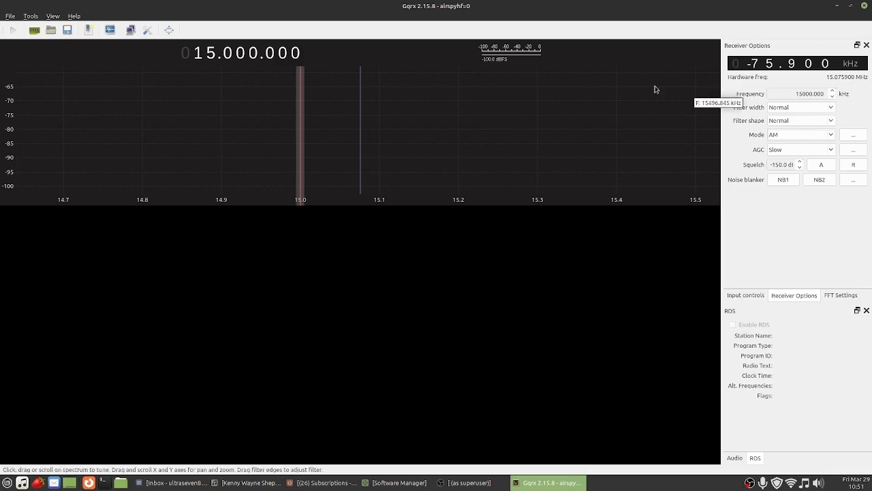
mouse_move(11, 30)
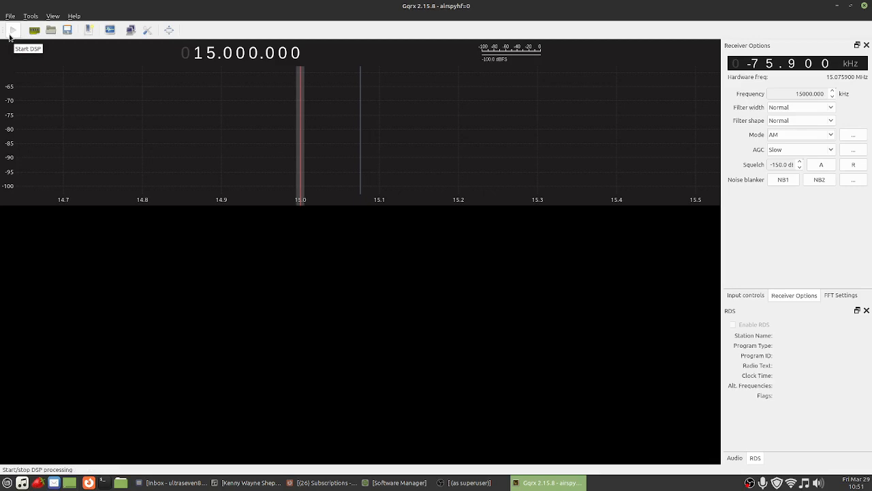
Step: Start DSP, brighten the waterfall dB range, and tune to 15.034 MHz in USB
left_click(12, 30)
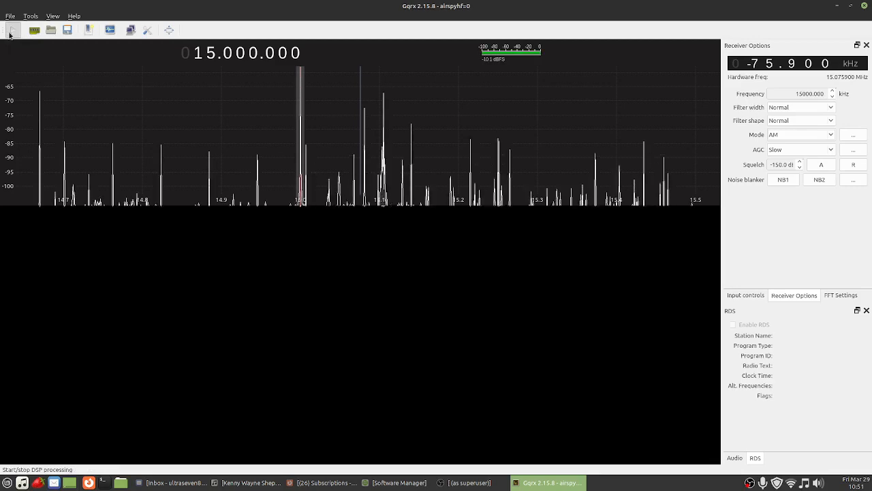
left_click(12, 29)
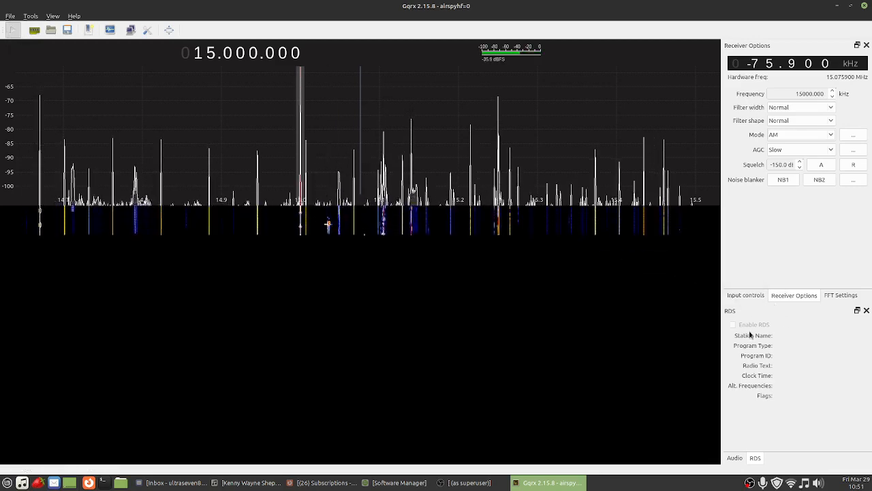
left_click(841, 295)
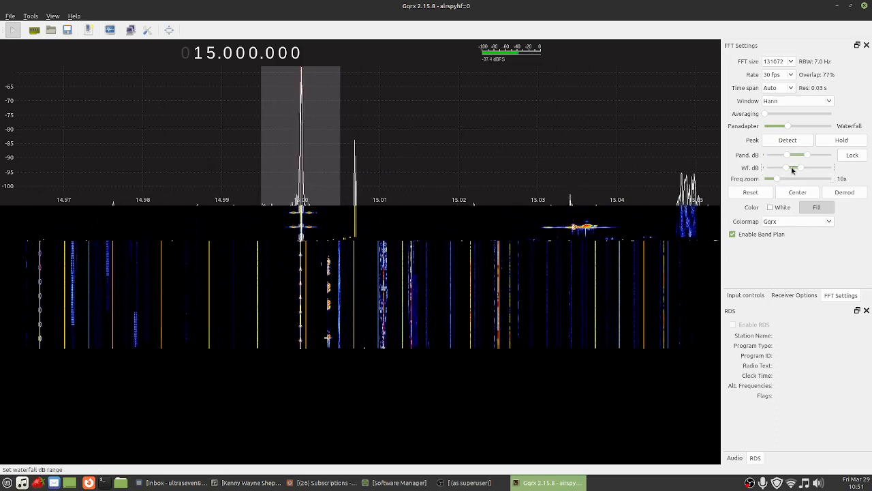
left_click_drag(792, 168, 780, 168)
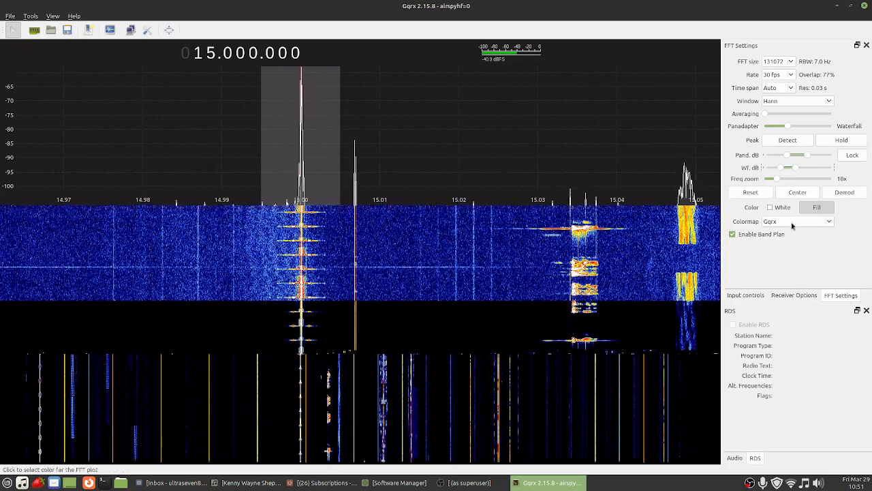
left_click(794, 295)
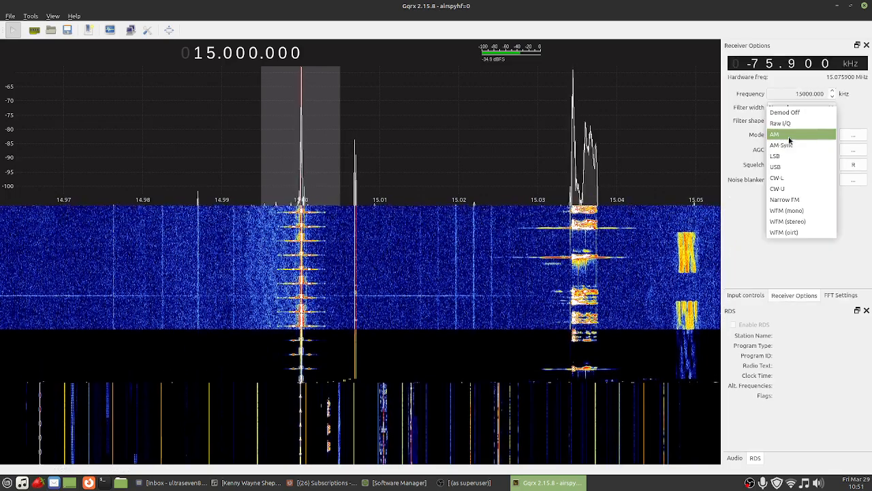
left_click(776, 167)
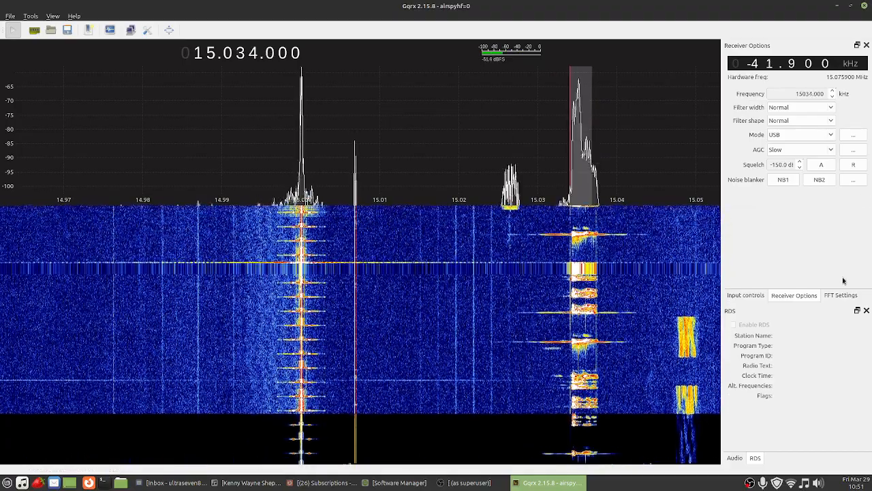
Step: Bring back the FFT spectrum display settings
left_click(840, 295)
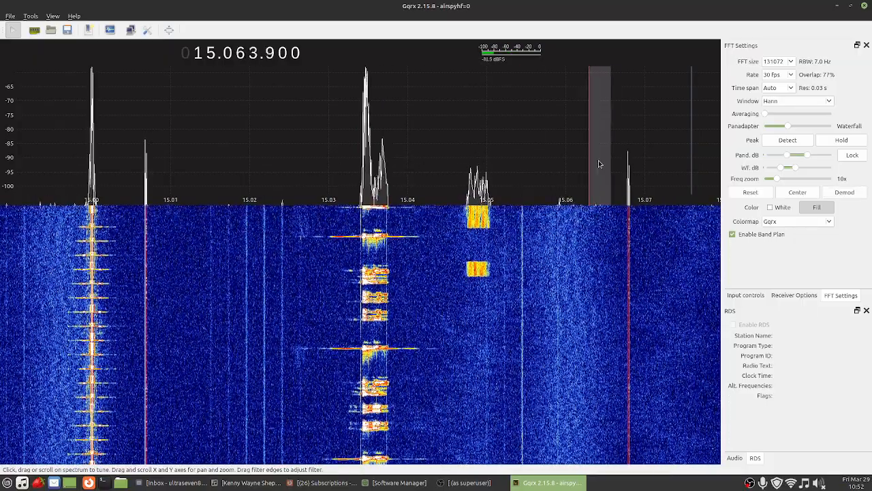
left_click(358, 172)
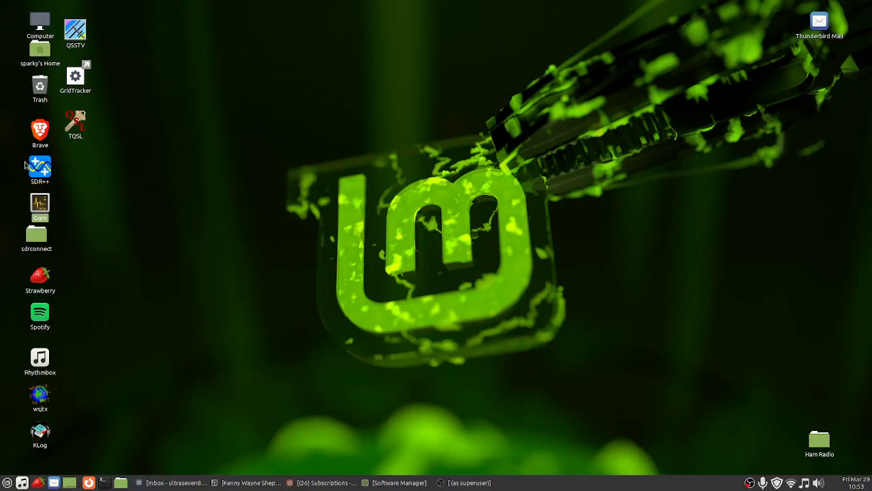
Step: Launch SDR++, select AM, and start receiving at 15.000 MHz
double_click(39, 167)
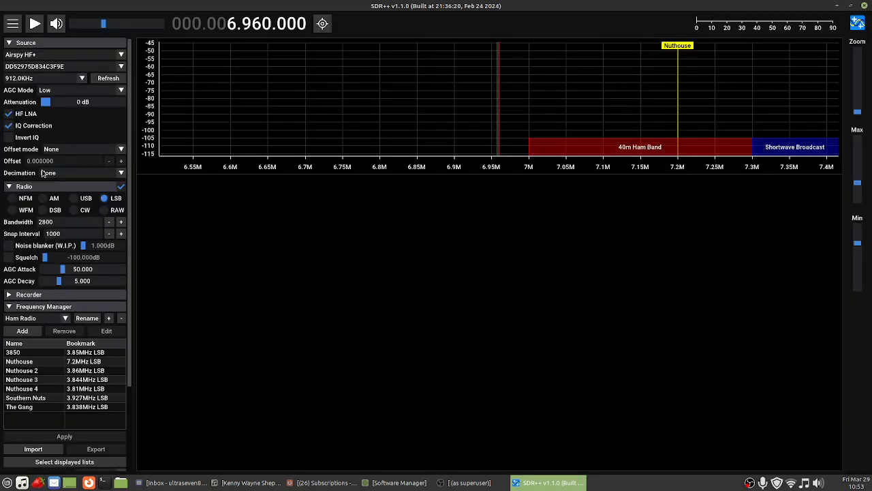
mouse_move(62, 140)
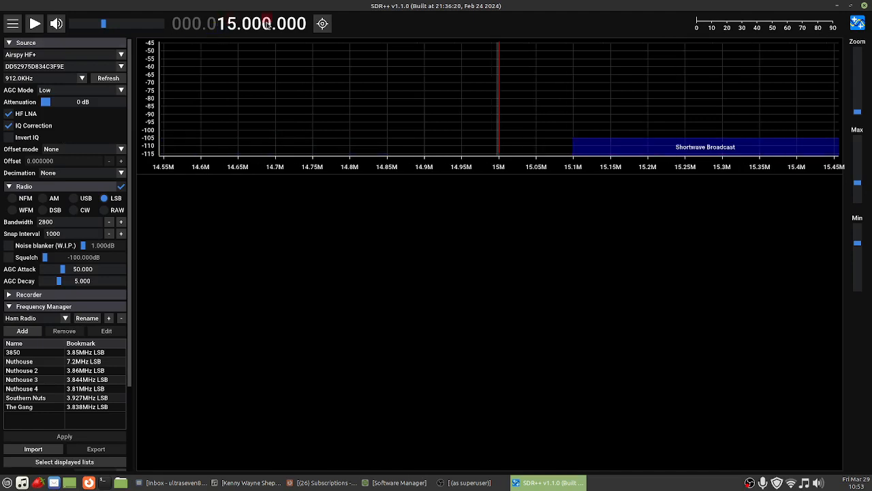
left_click(53, 198)
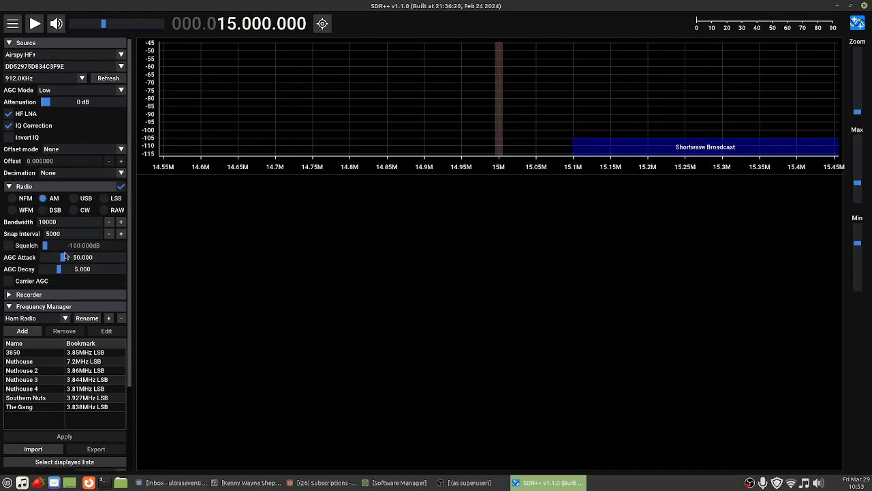
mouse_move(24, 4)
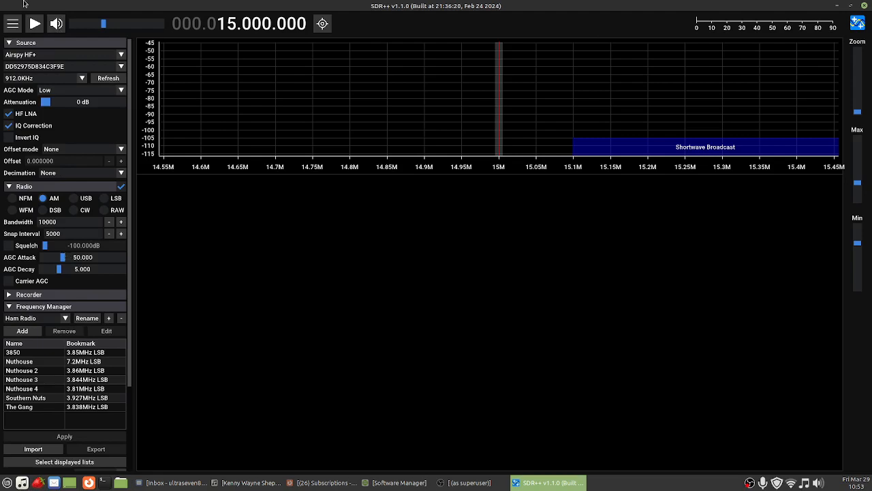
left_click(34, 23)
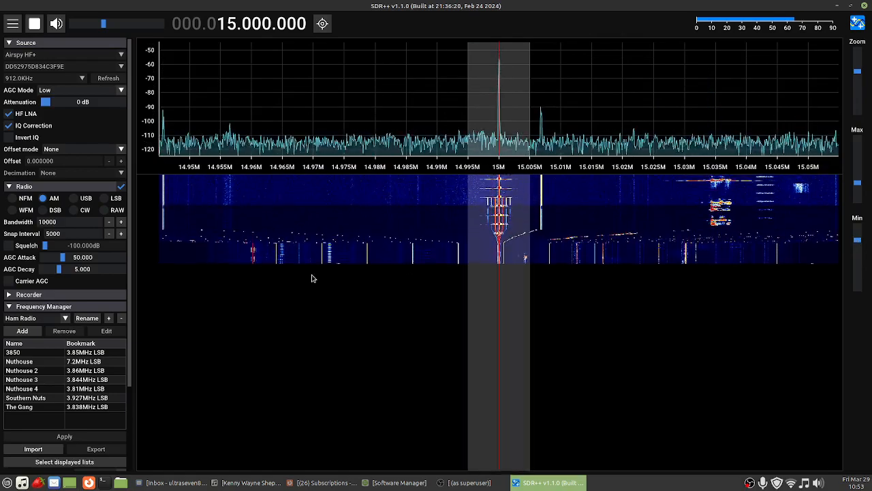
Step: Select USB in SDR++, tune to 15.034 MHz, and watch the waterfall
left_click(86, 197)
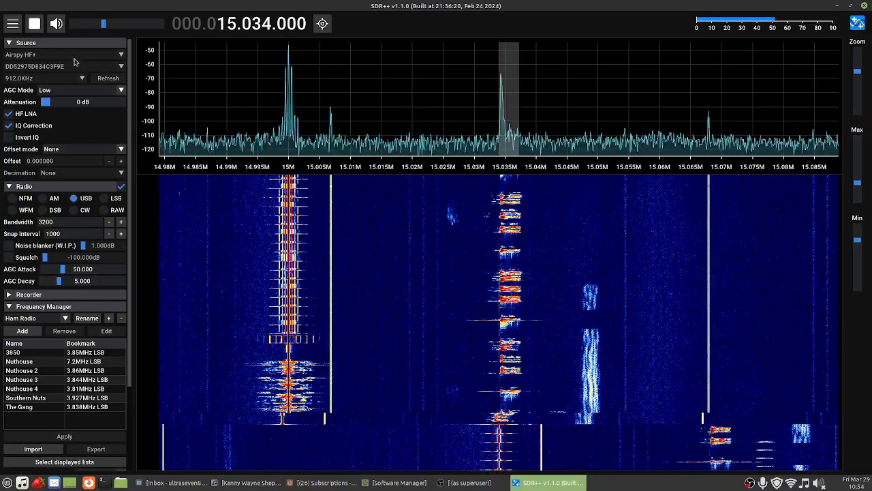
left_click(56, 23)
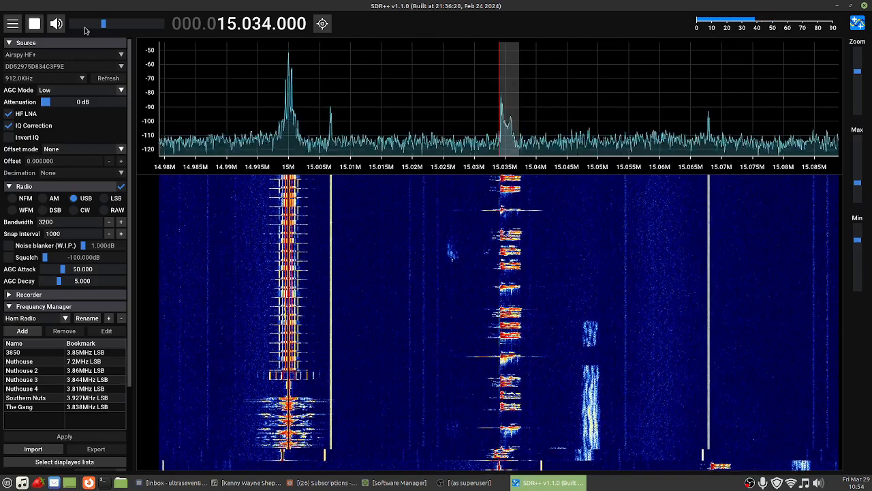
left_click(34, 24)
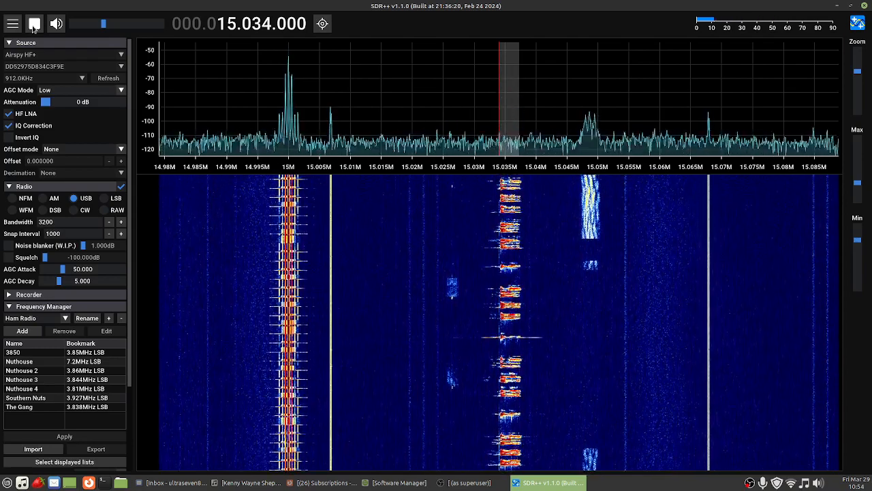
Step: Stop and close SDR++, open the sdrconnect folder, and select the SDRconnect executable
left_click(34, 23)
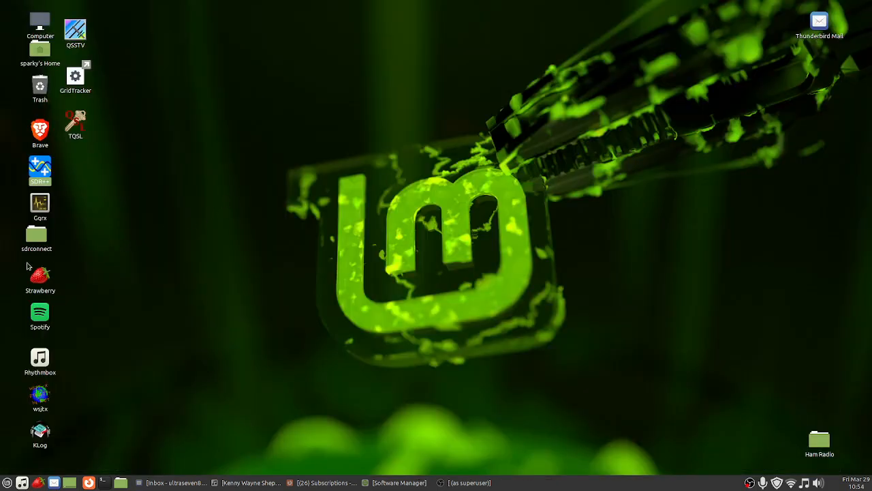
double_click(36, 239)
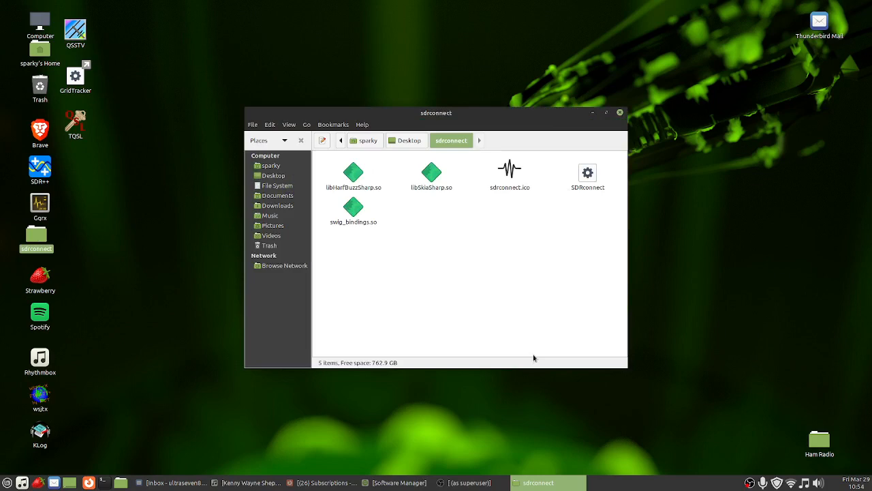
mouse_move(589, 173)
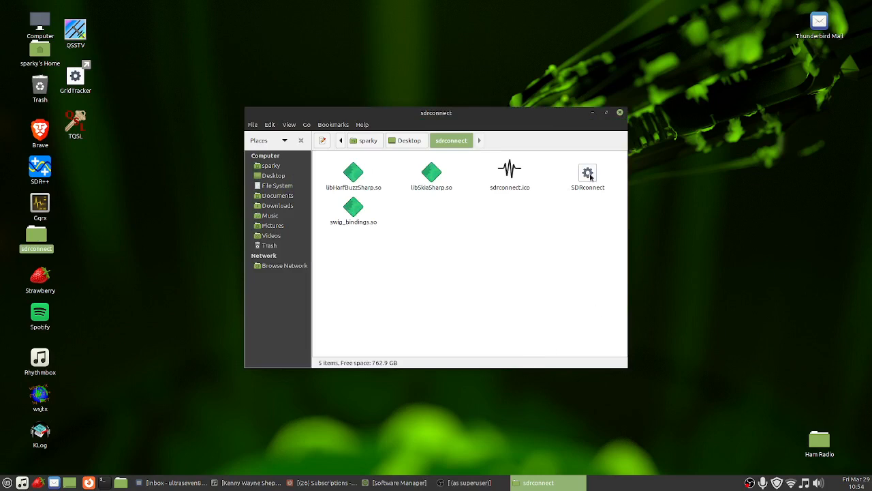
left_click(587, 173)
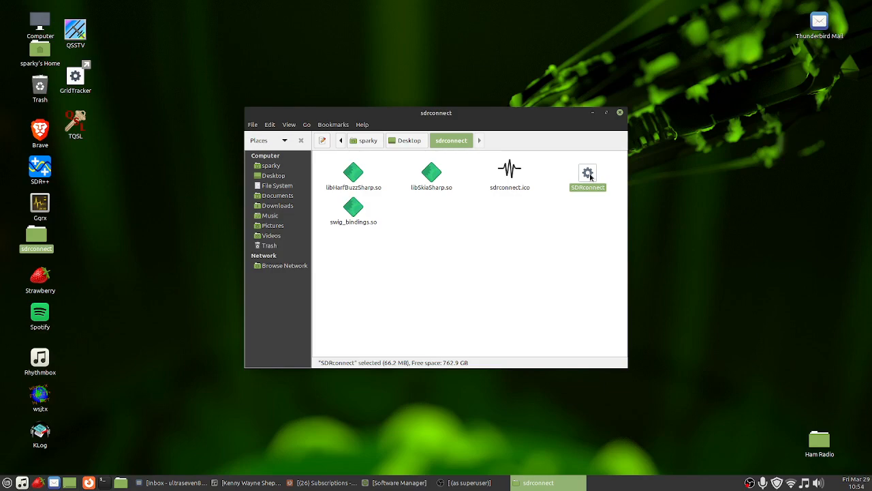
Step: Launch SDRconnect from the folder, showing the RSPdx as its source
double_click(587, 173)
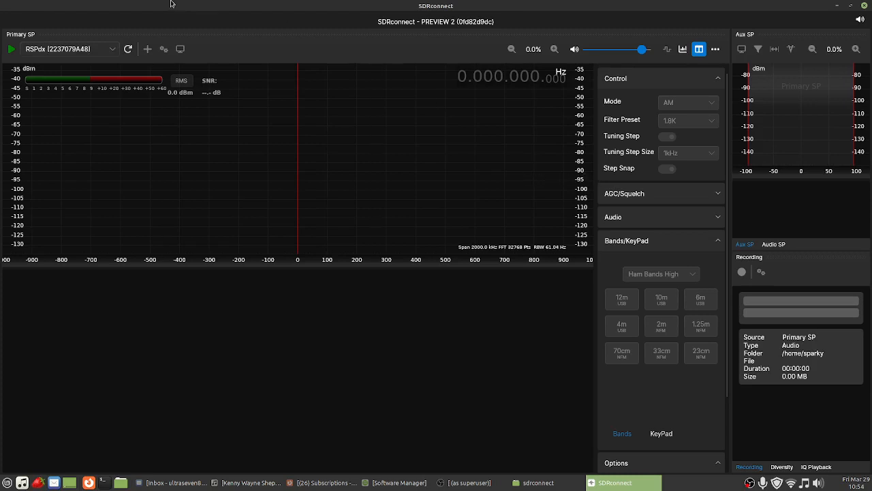
mouse_move(659, 43)
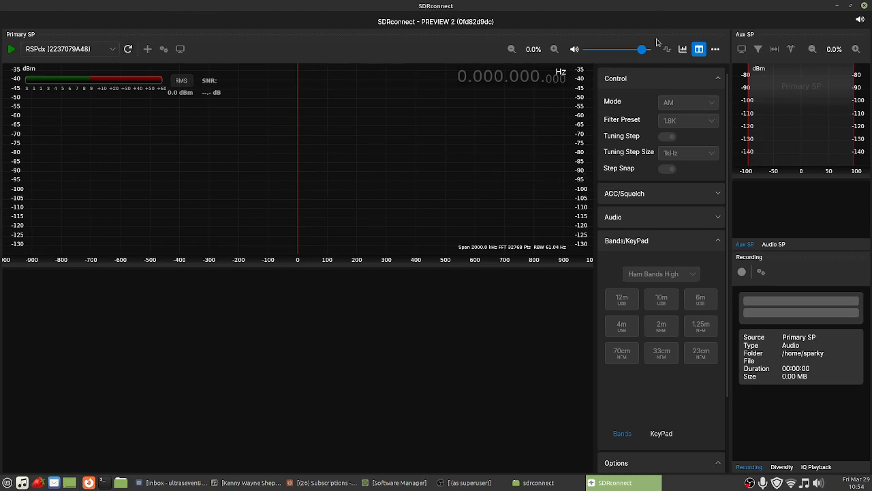
mouse_move(467, 8)
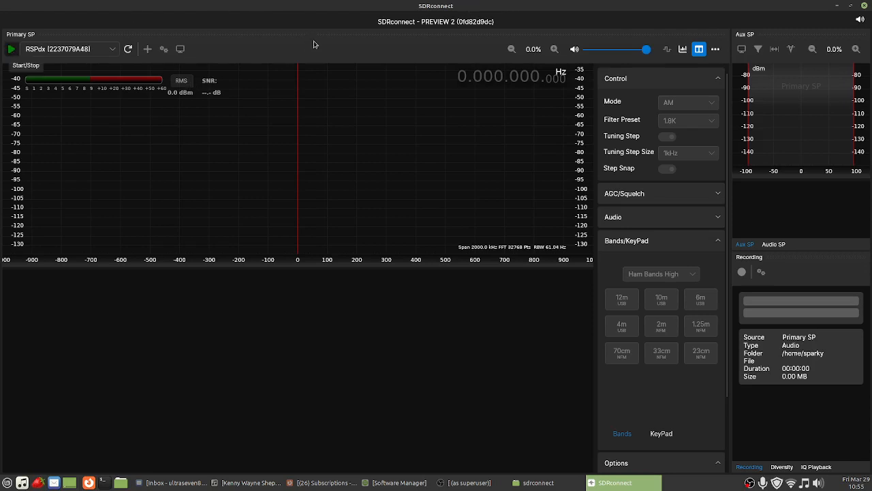
Step: Start SDRconnect receiving and tune to 15.034 MHz in AM using the keypad
left_click(11, 49)
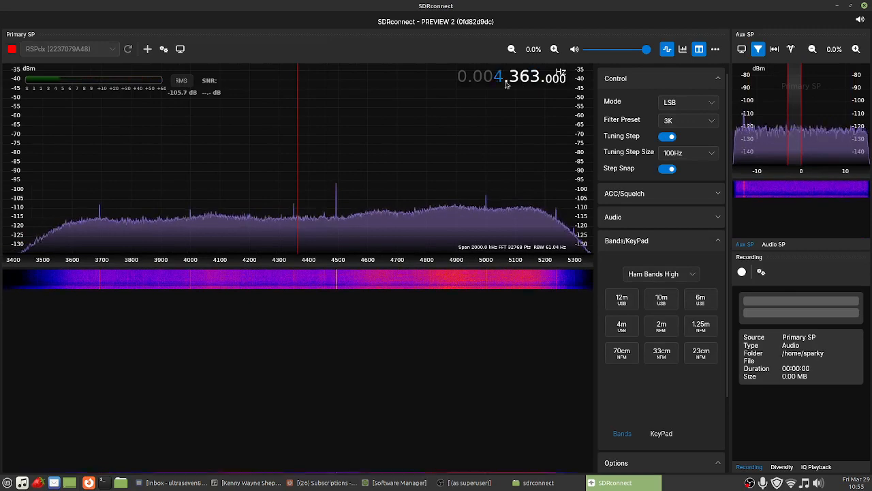
left_click(661, 434)
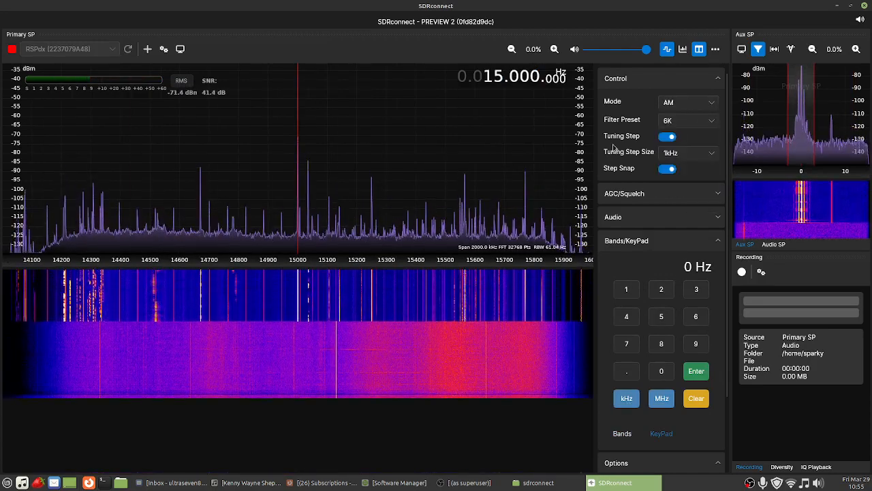
left_click(555, 49)
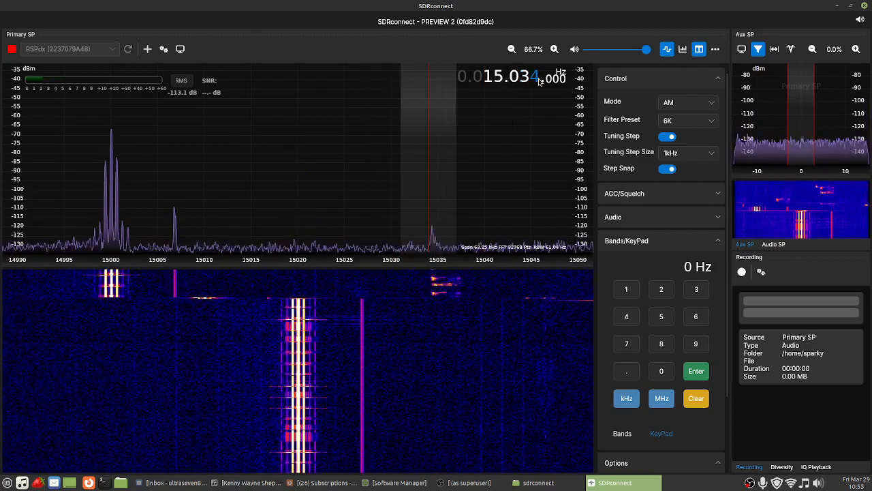
Step: Switch to USB with a 2.8K filter, pan toward higher frequencies, then stop SDRconnect
left_click(688, 102)
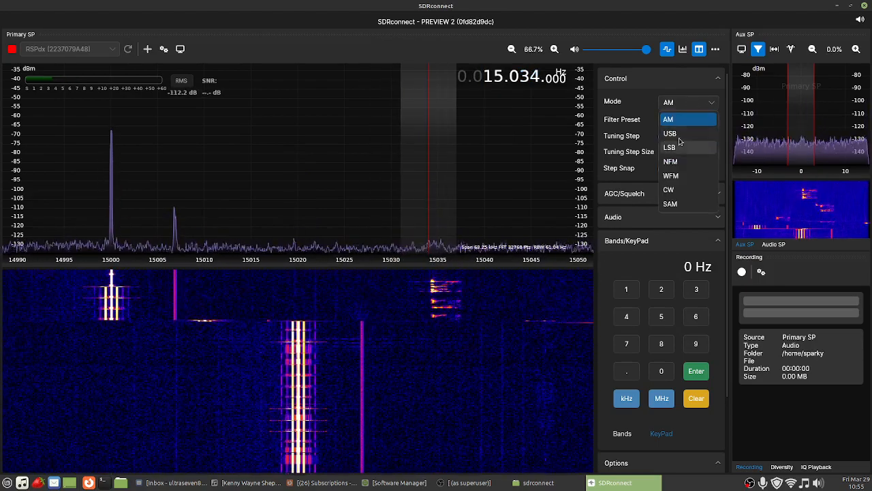
left_click(670, 133)
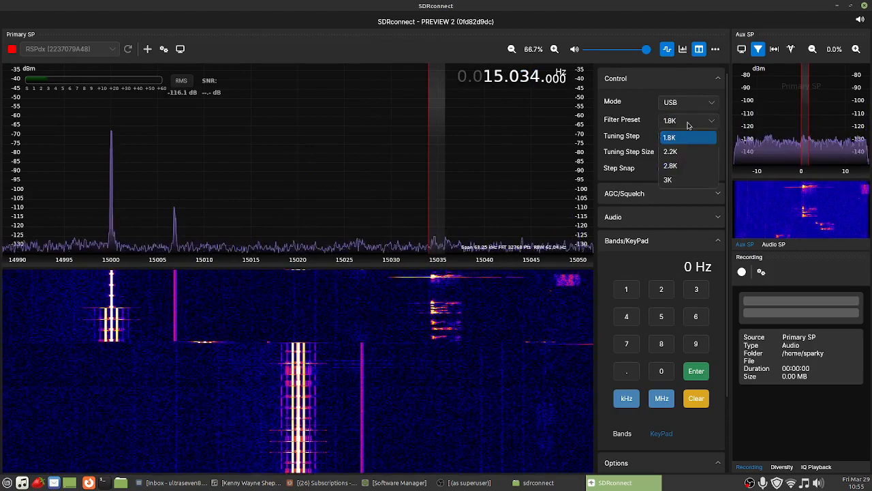
left_click(670, 151)
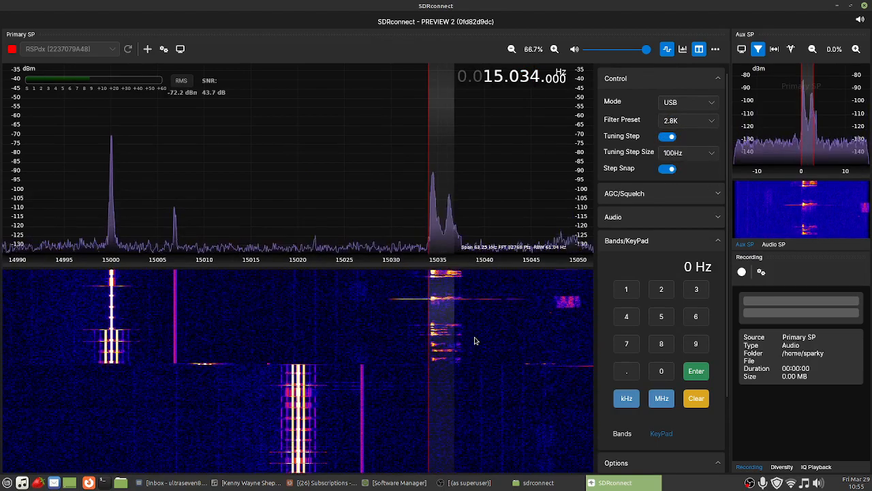
left_click(511, 49)
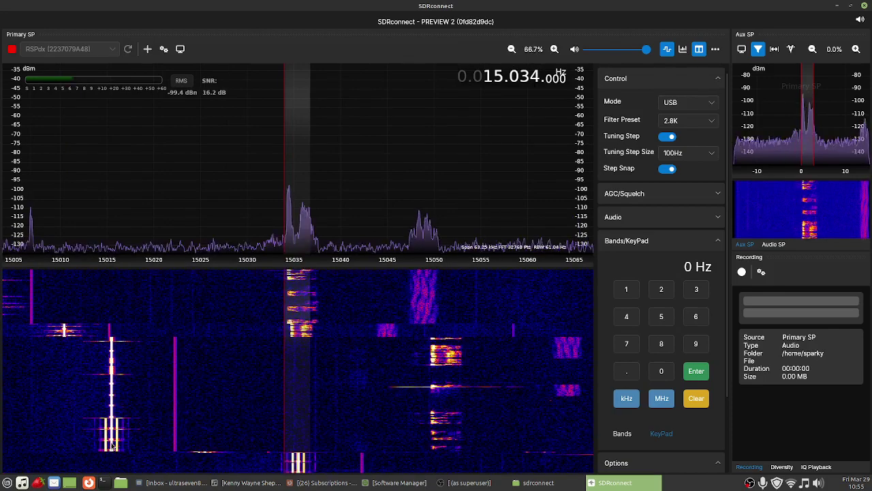
left_click(12, 49)
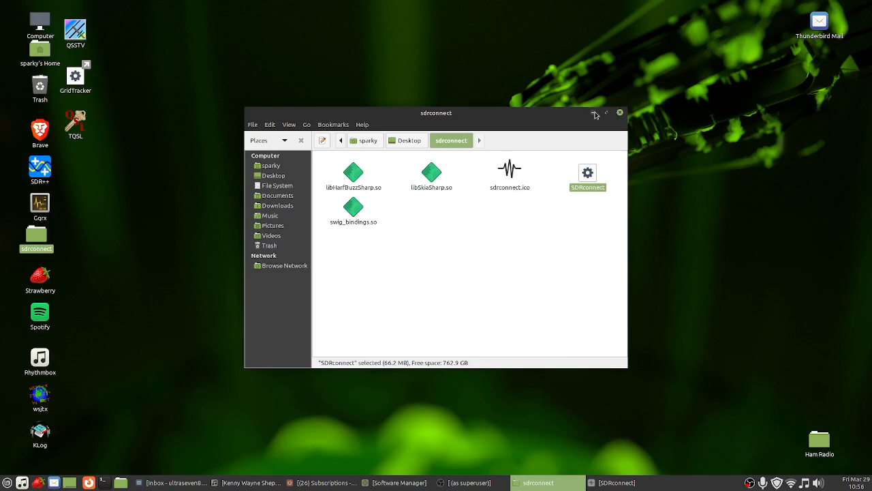
Step: Hide the sdrconnect folder window and bring up OBS Studio from the taskbar
left_click(595, 113)
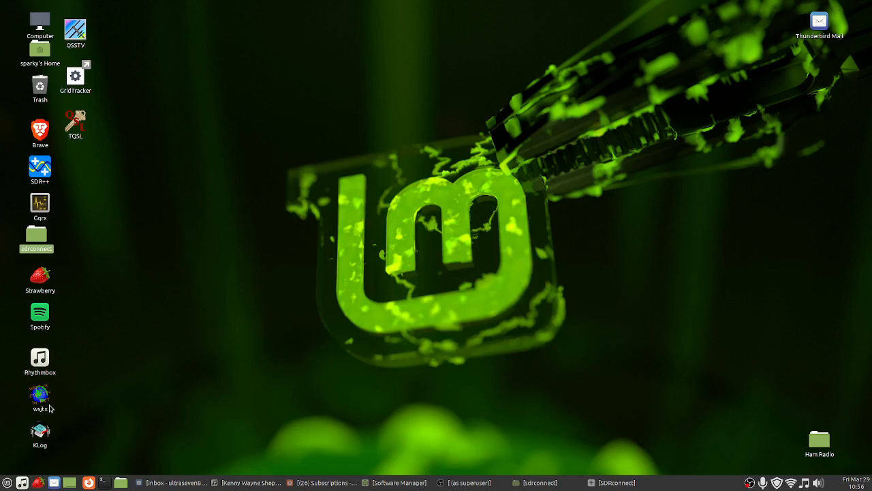
mouse_move(150, 68)
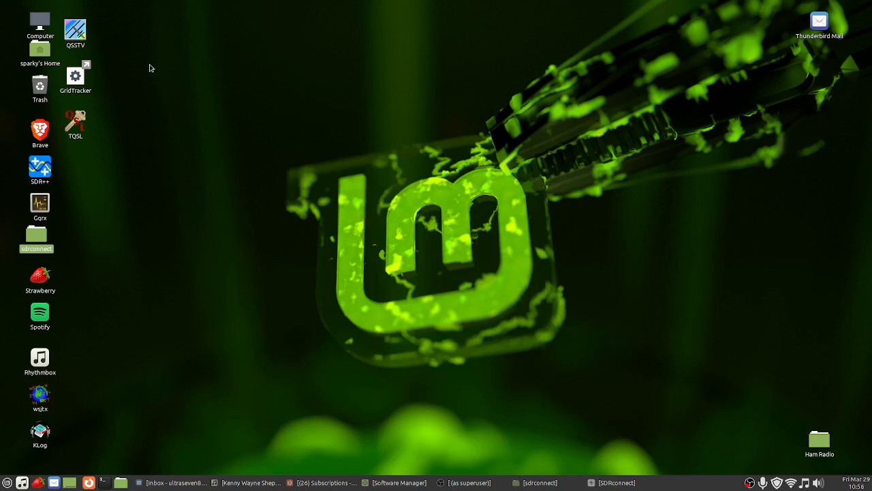
mouse_move(143, 26)
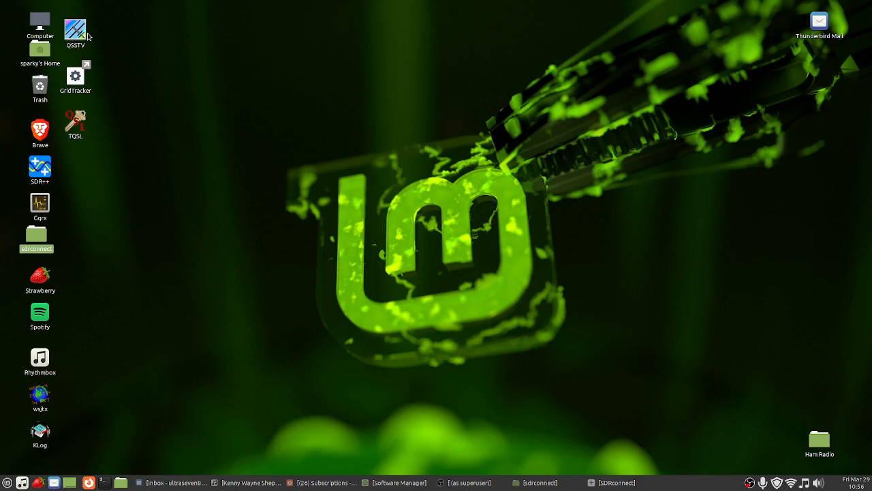
mouse_move(460, 482)
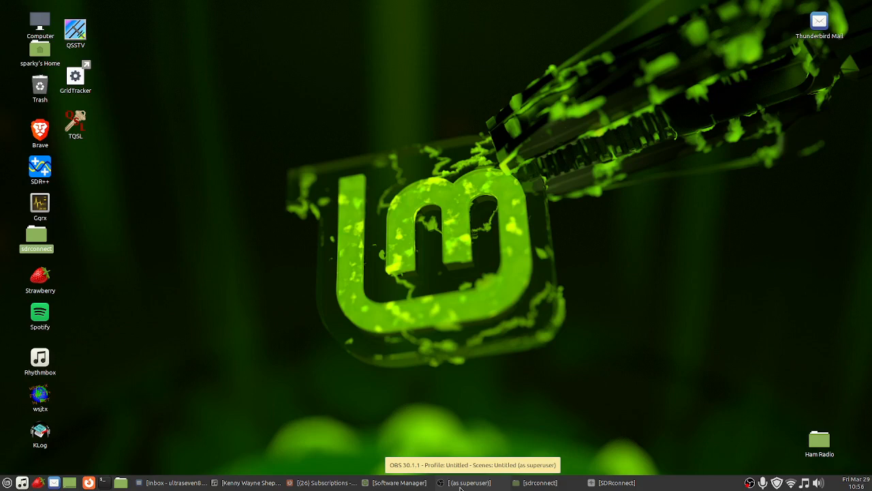
left_click(467, 483)
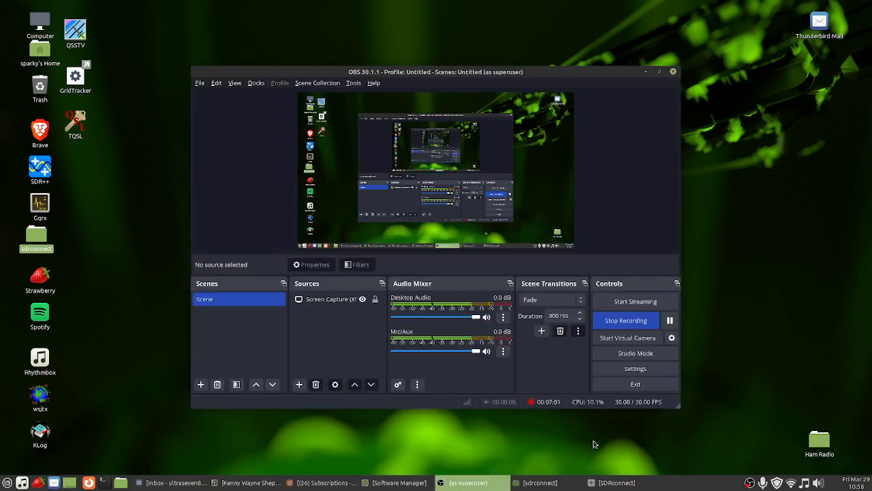